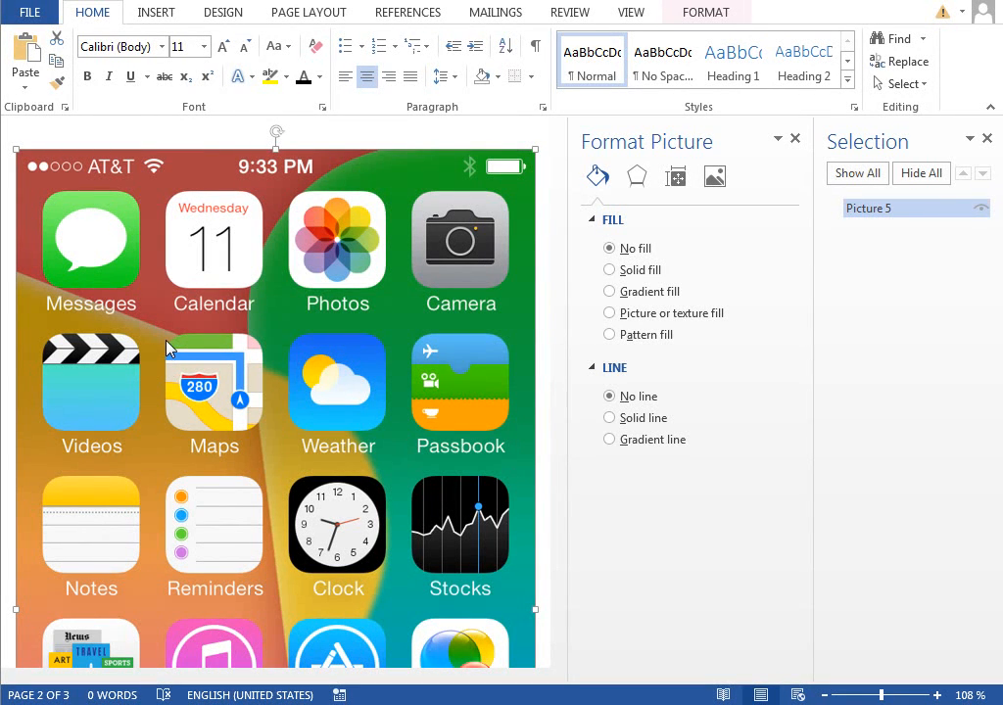
mouse_move(153, 265)
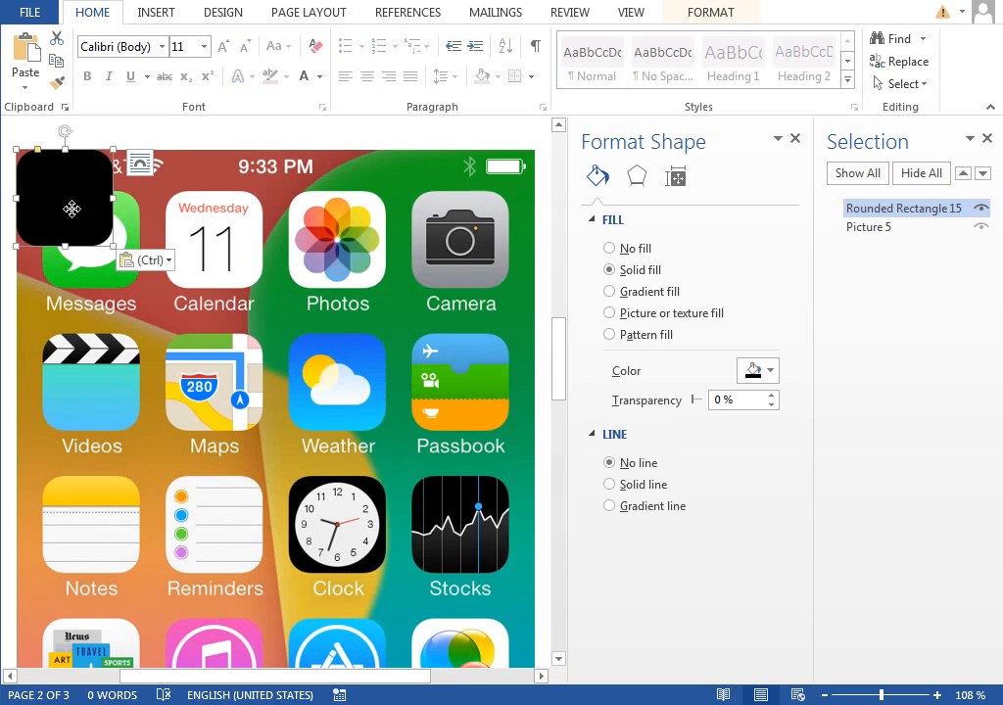
Place the rounded rectangle over the Calendar icon and fill it white
drag(63, 200, 251, 239)
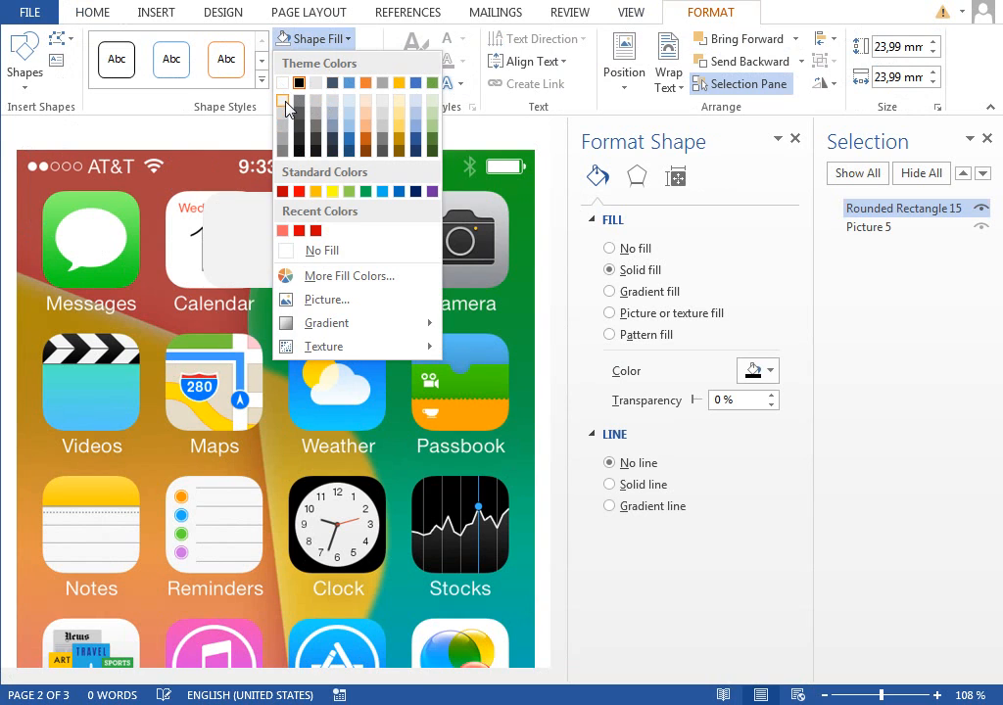
click(298, 98)
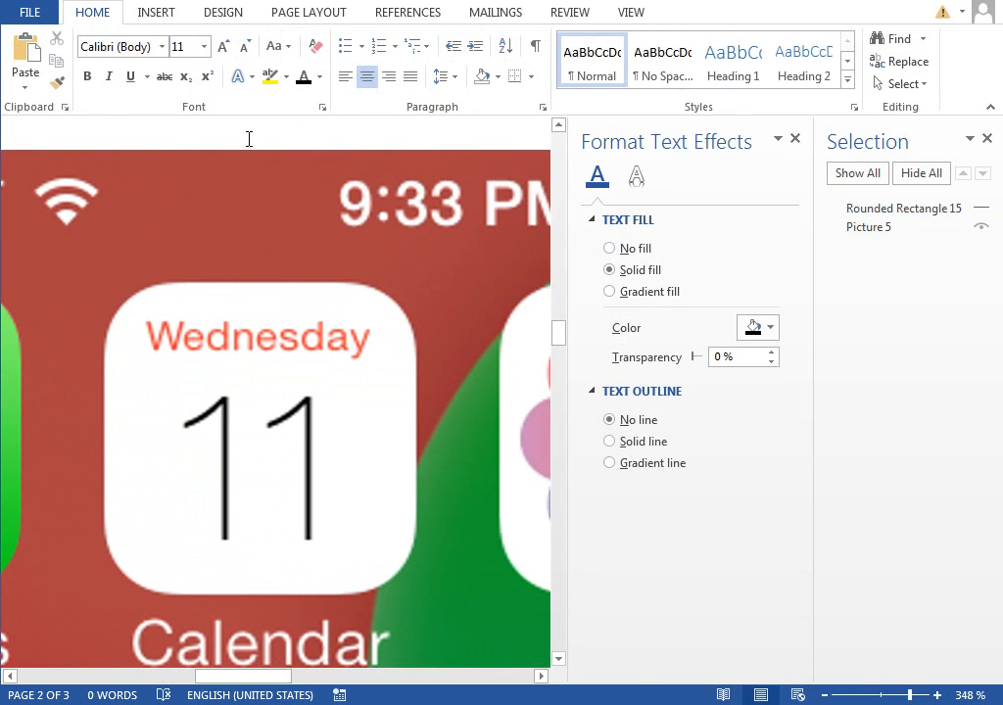
Add a borderless text box reading 'Wednesday' in thin Segoe UI Light 10 pt
click(156, 12)
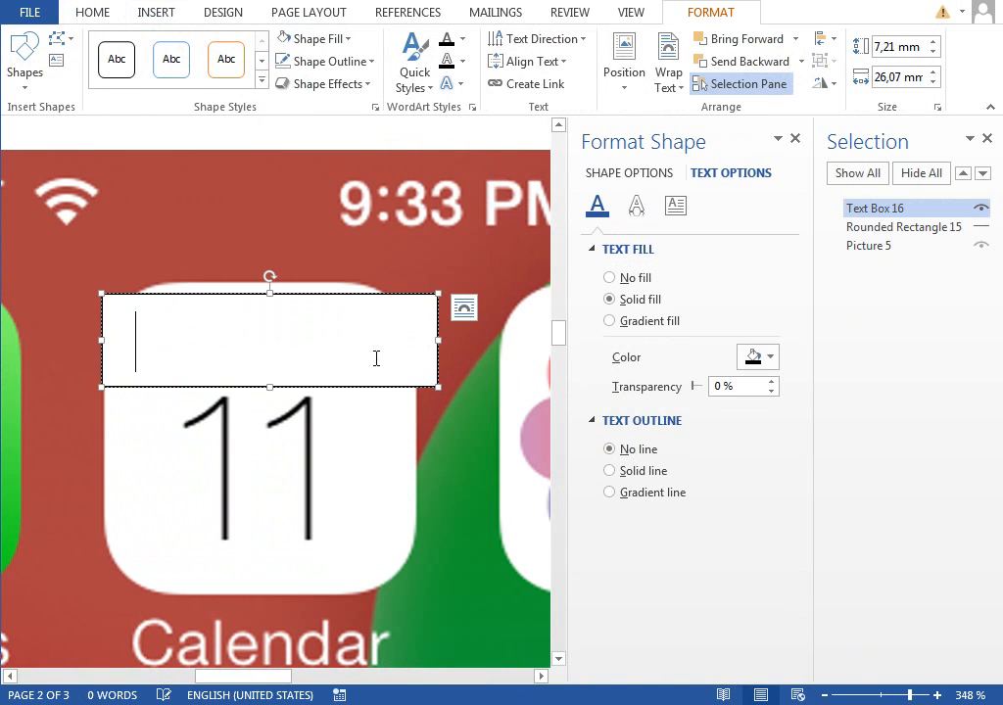
text(Wednes)
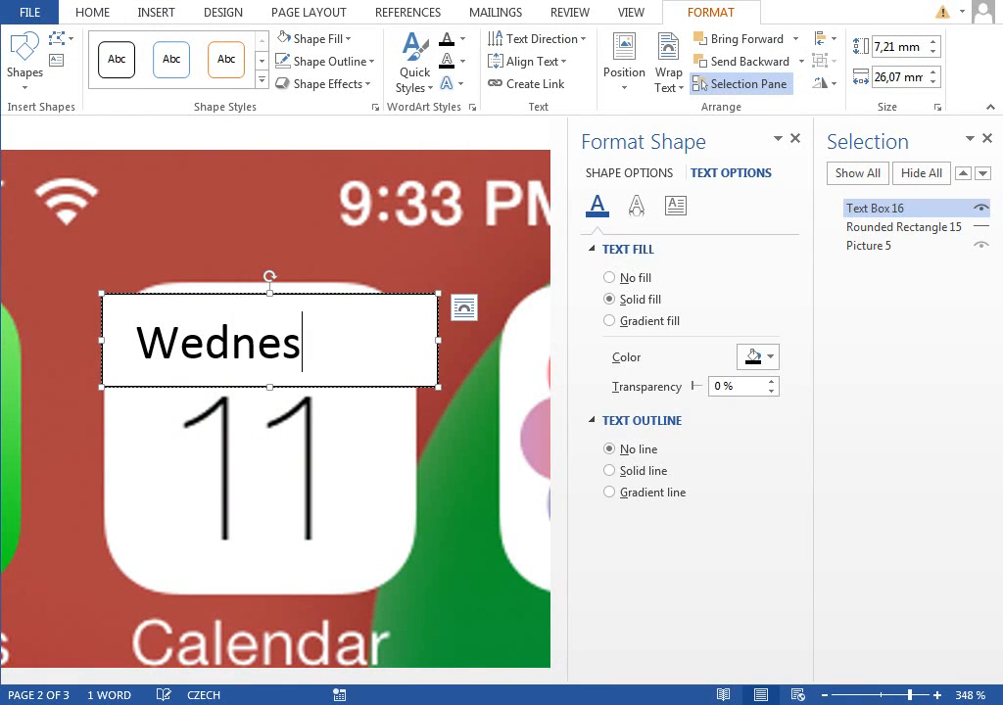
text(day)
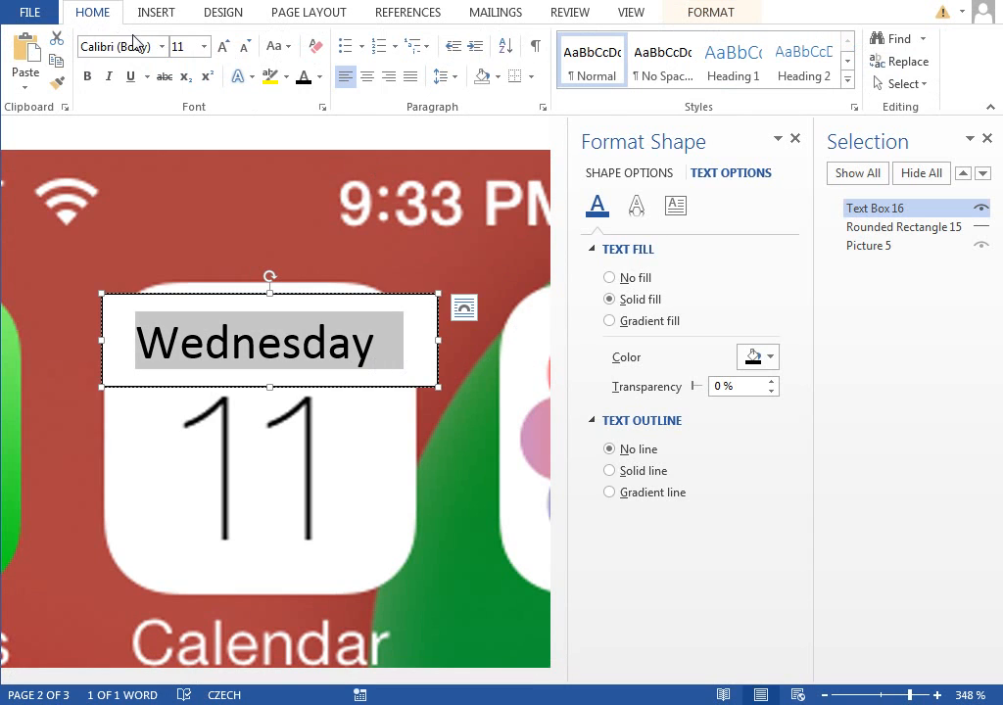
click(117, 47)
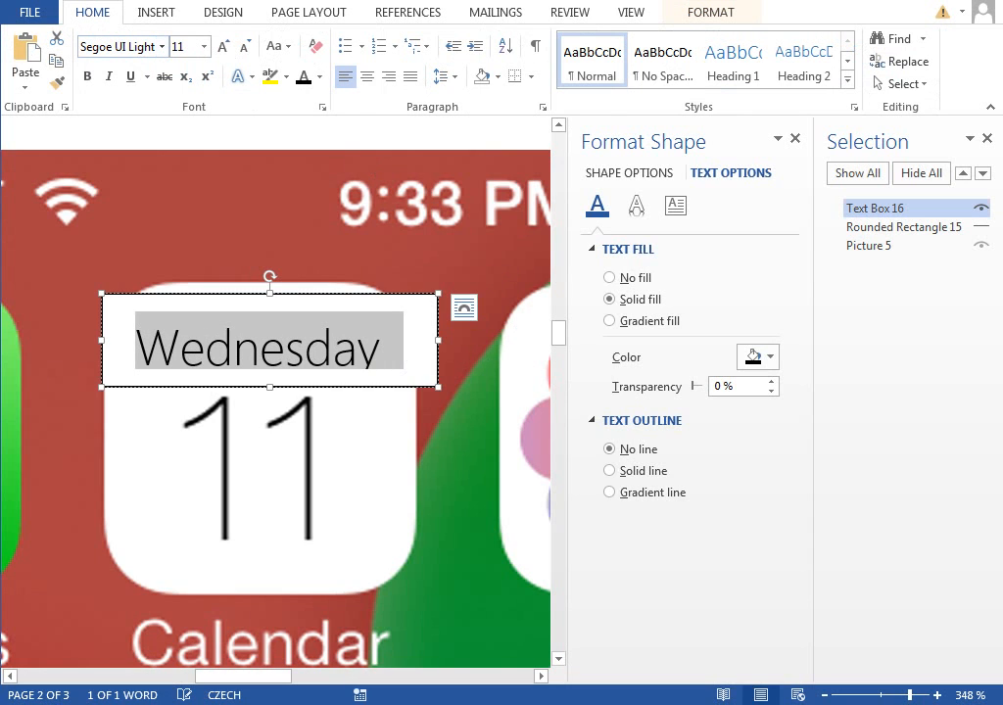
click(320, 76)
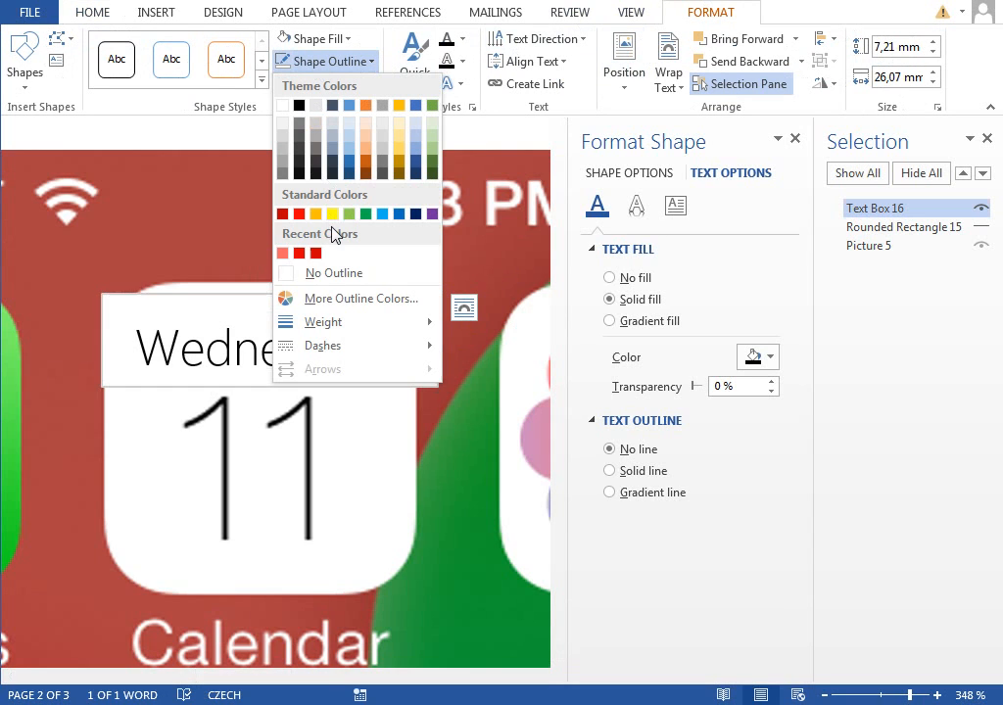
click(316, 37)
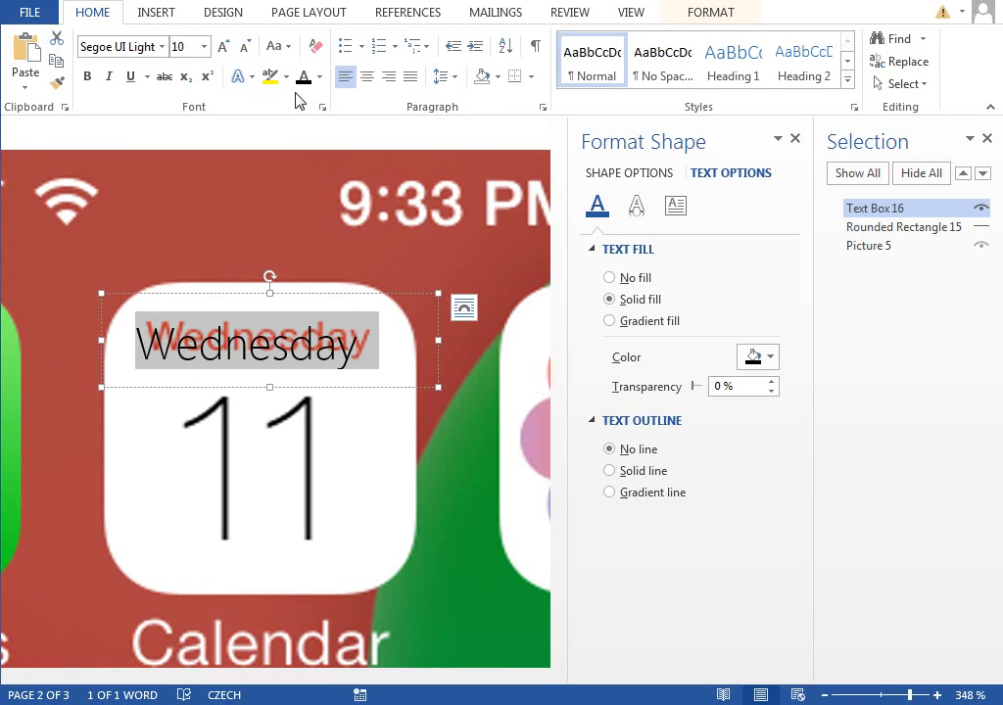
Colour the 'Wednesday' label red via More Colors
click(319, 76)
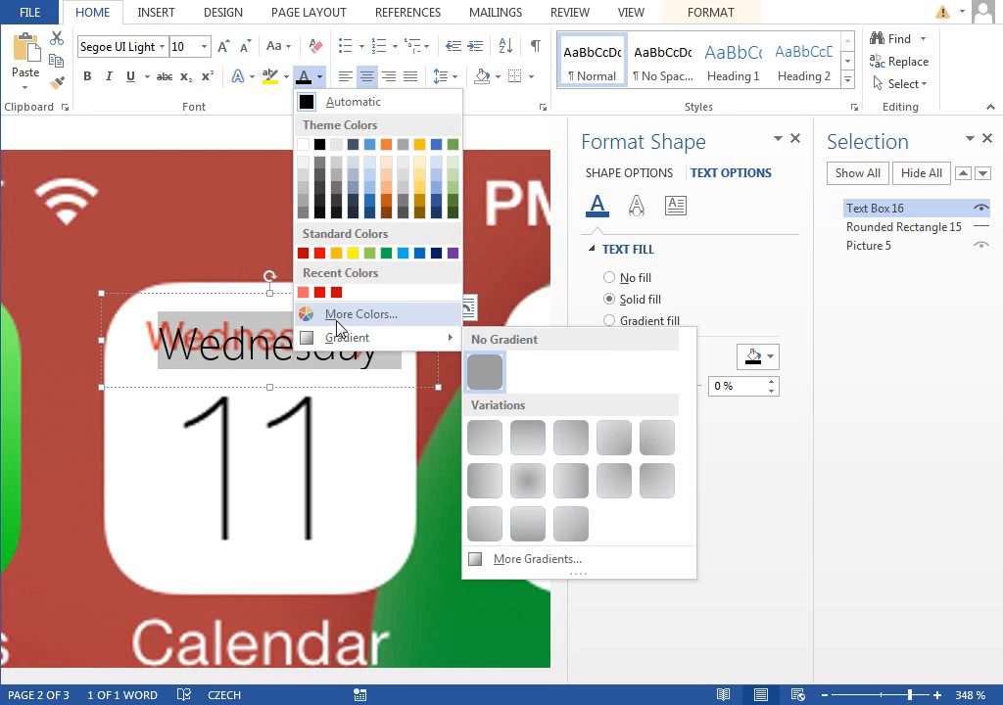
click(360, 313)
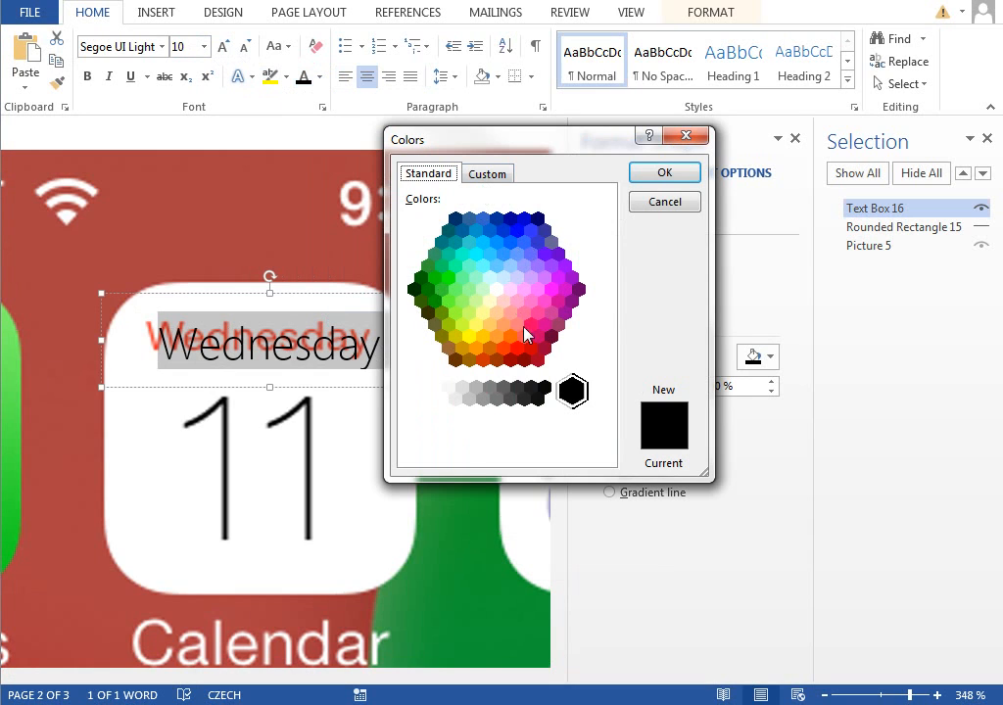
click(664, 172)
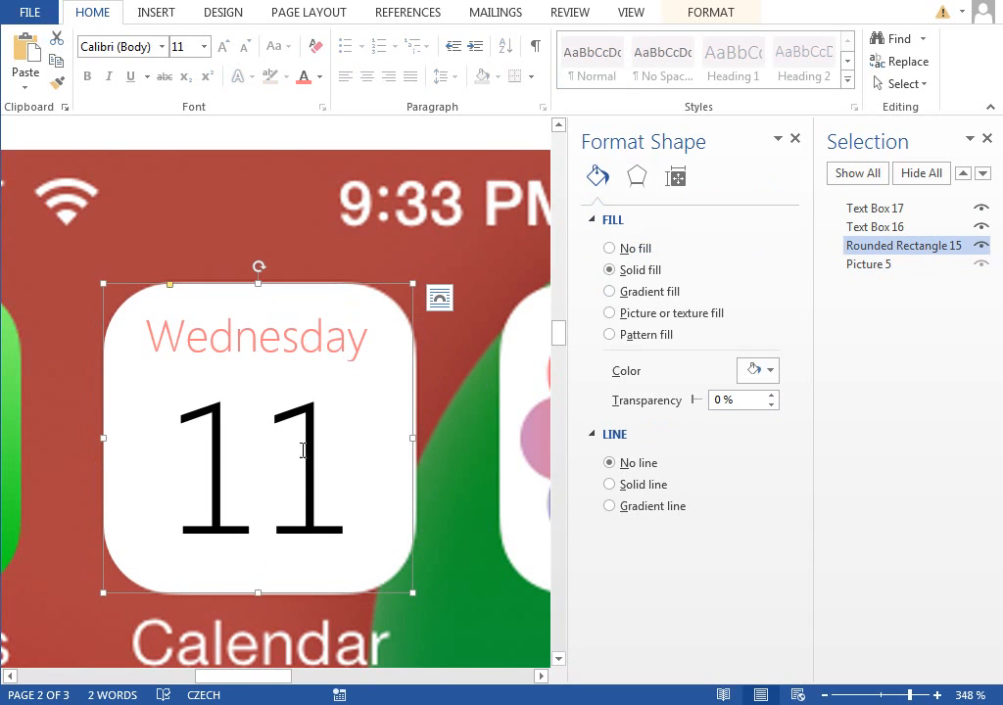
Give the '11' text box a solid coloured text outline in Format Shape
click(874, 207)
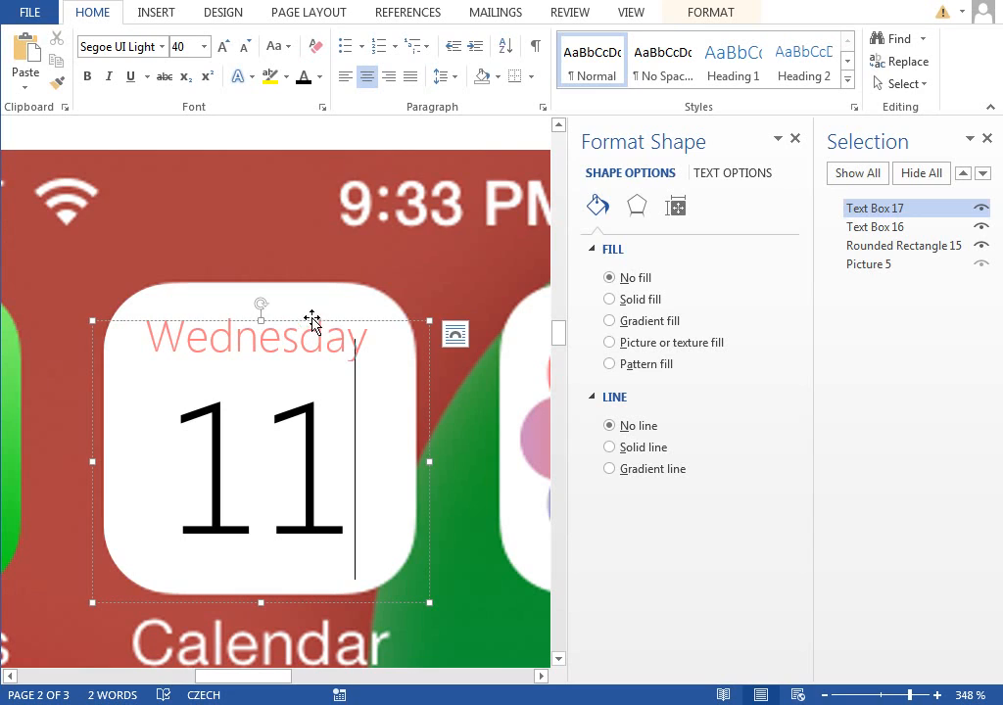
click(874, 228)
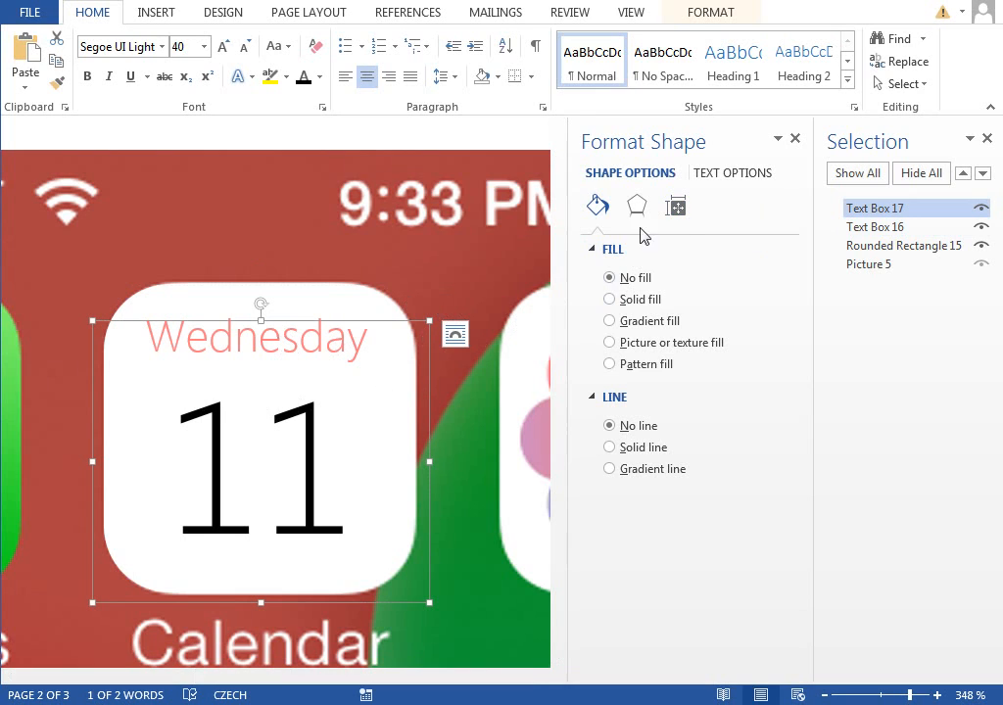
click(733, 172)
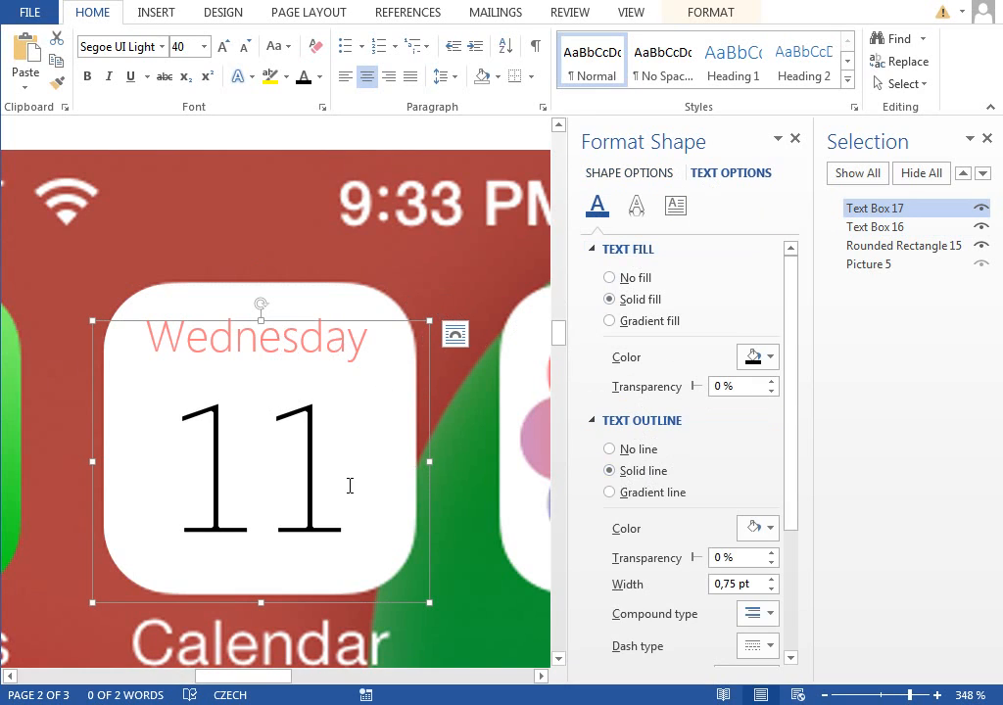
click(770, 529)
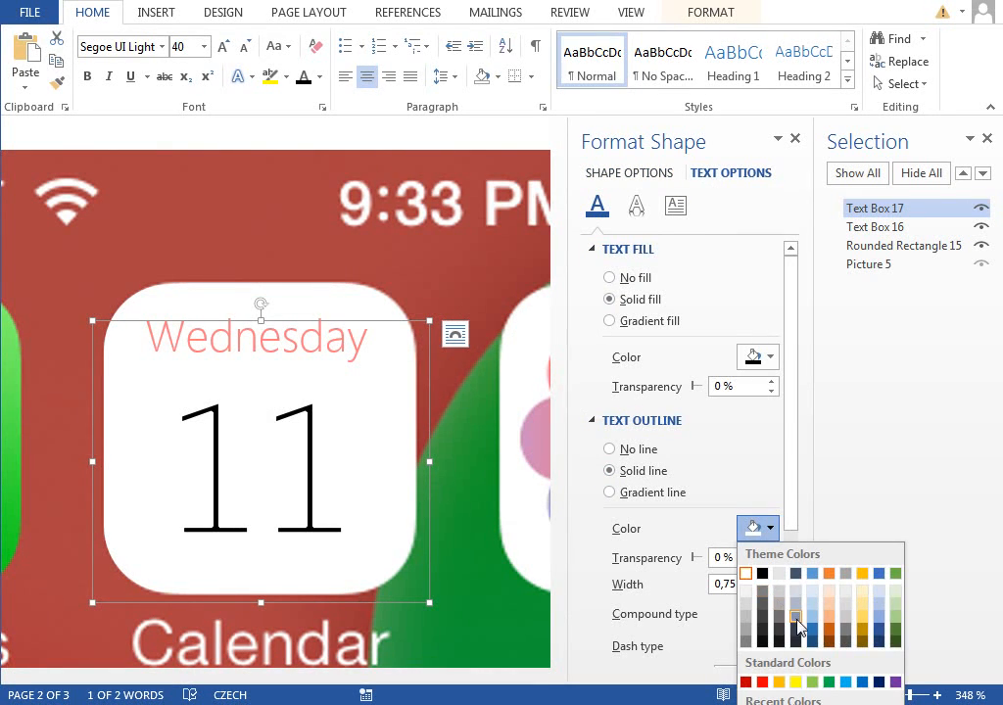
click(798, 619)
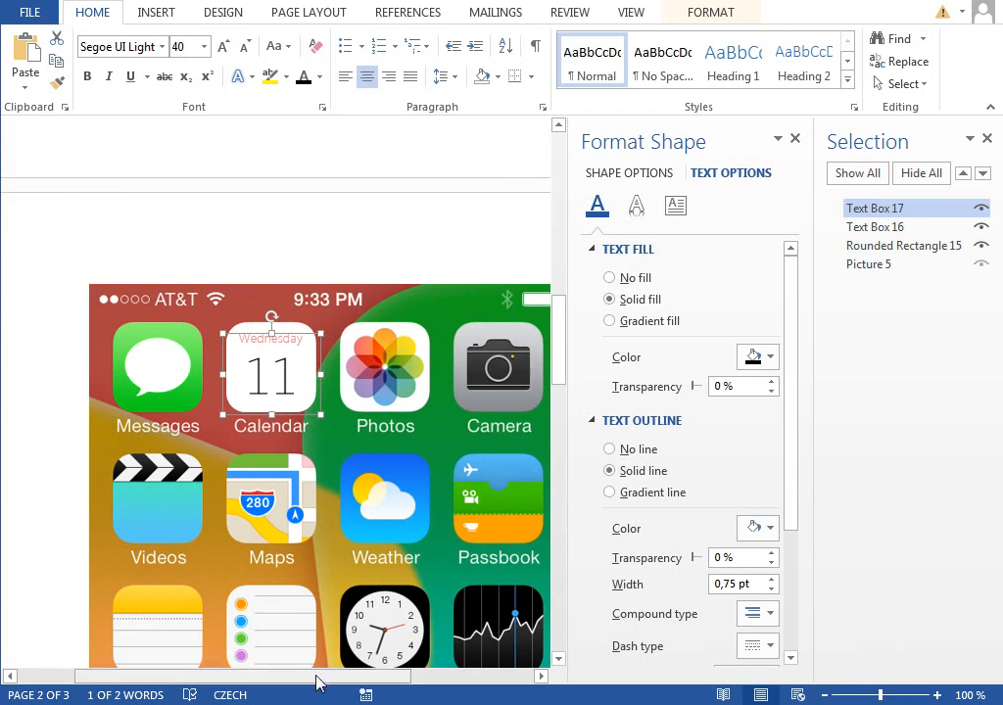
Group the square and text boxes and rename the group 'calendar icon'
click(903, 245)
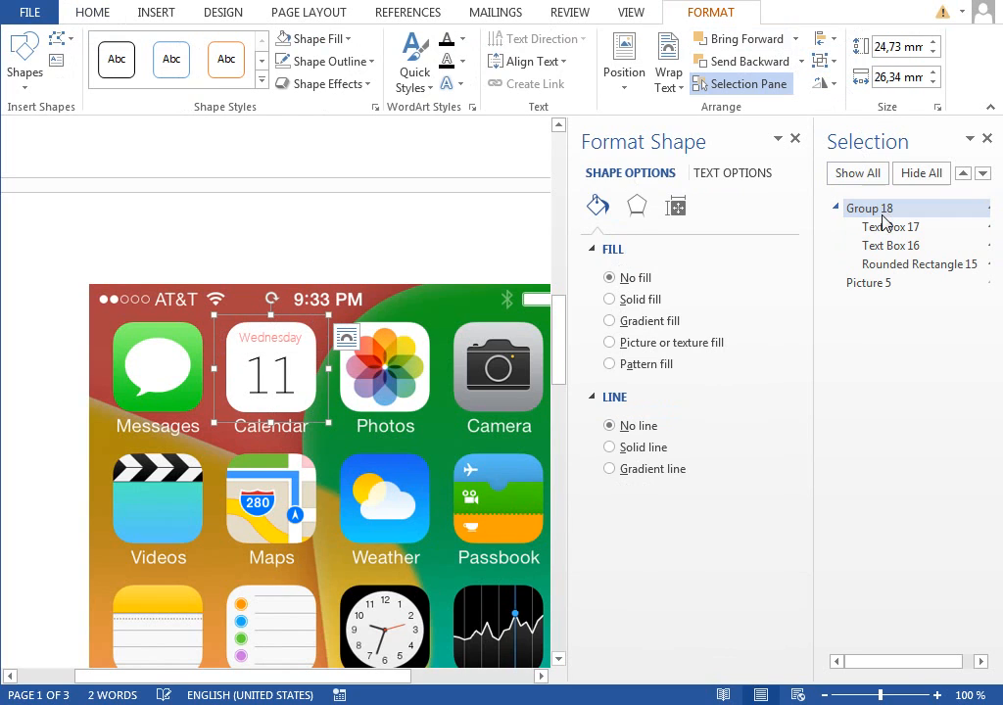
double_click(870, 208)
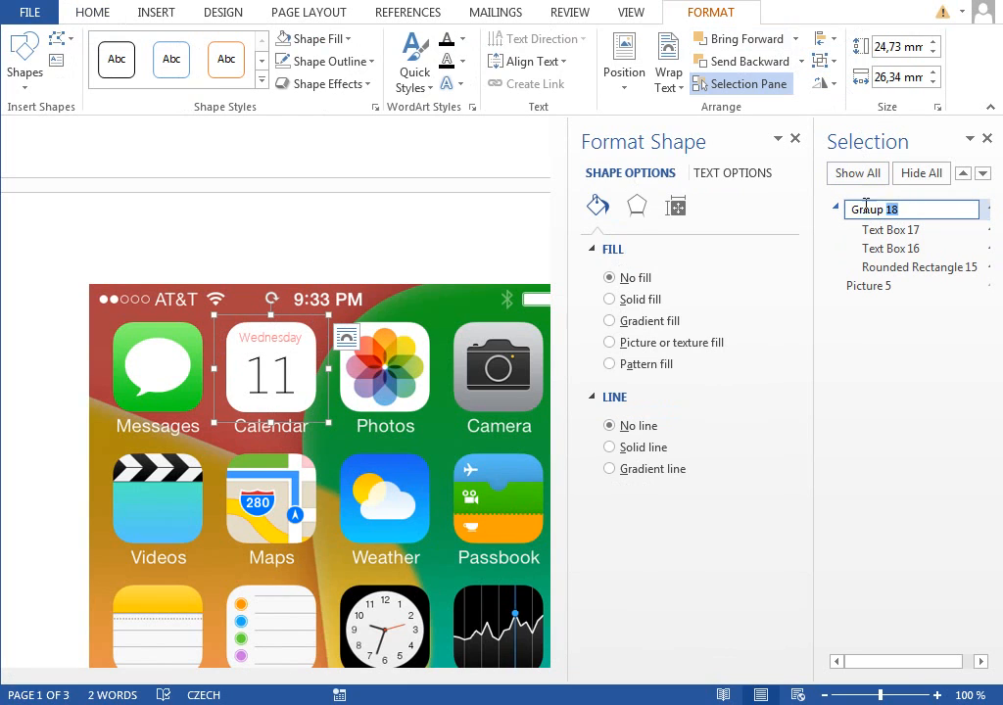
text(calendar icon)
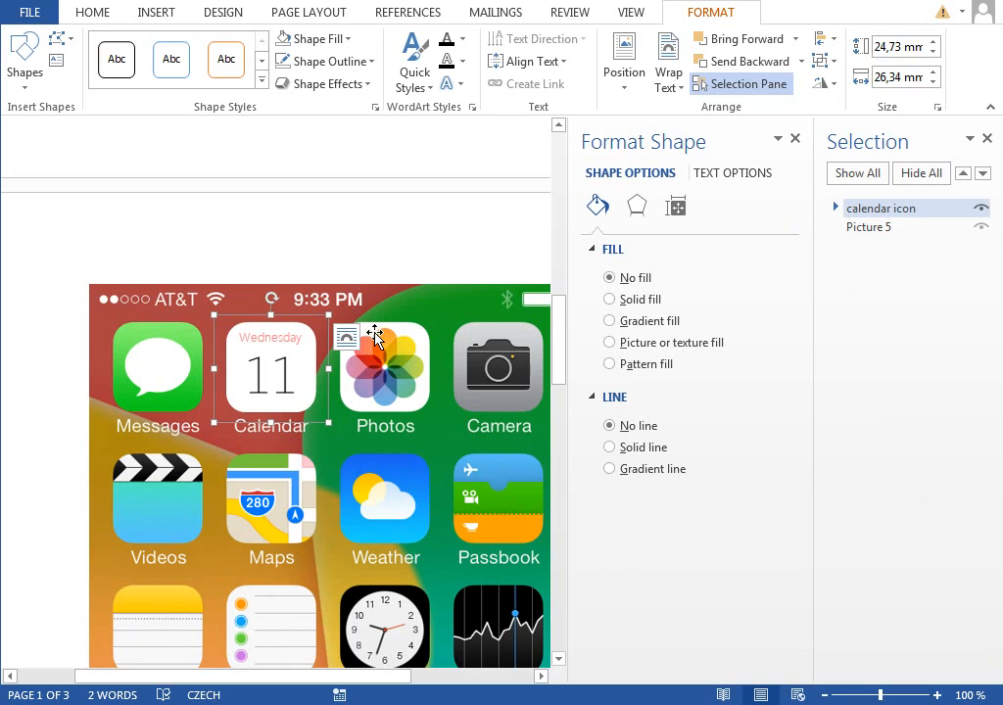
Scroll the document to bring page one into view for the group
scroll(down, 3)
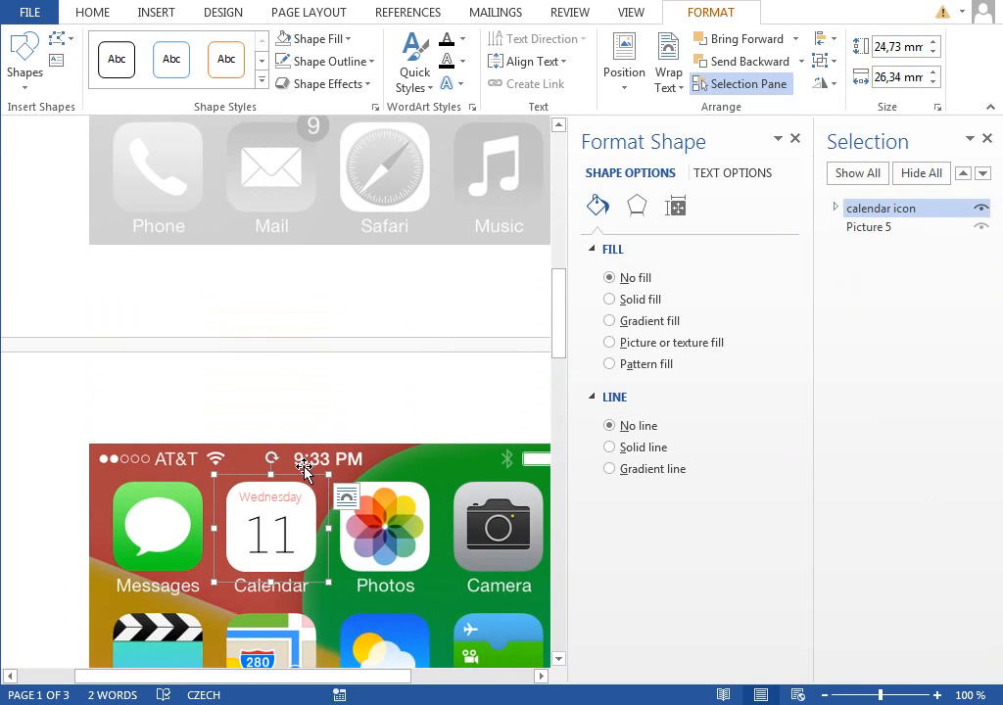
scroll(down, 3)
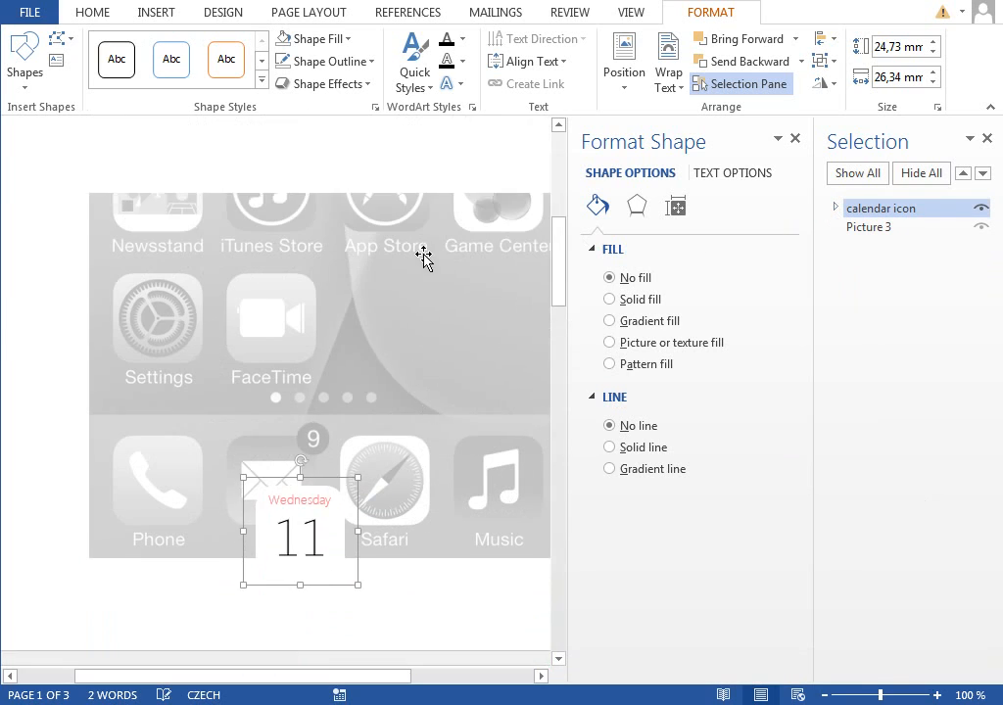